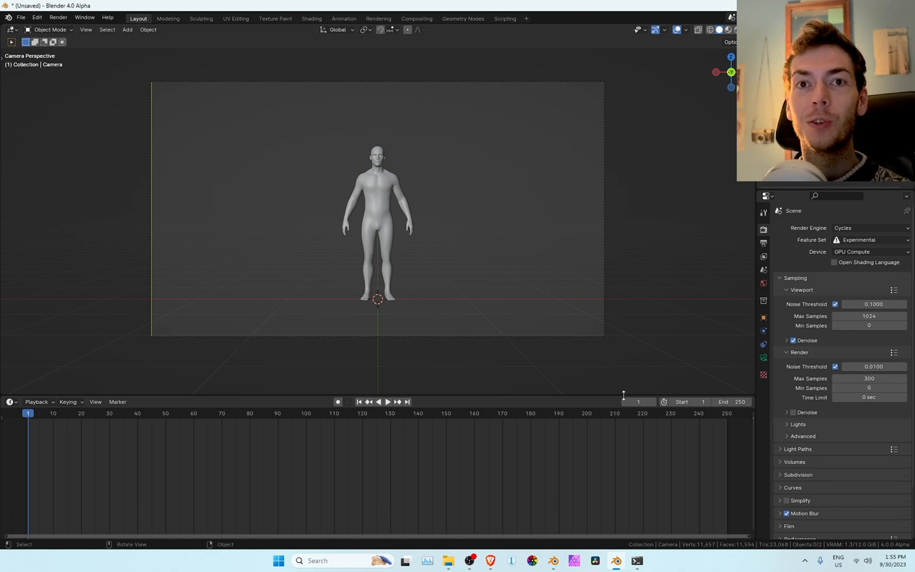
{"action": "mouse_move", "coordinate": [902, 282]}
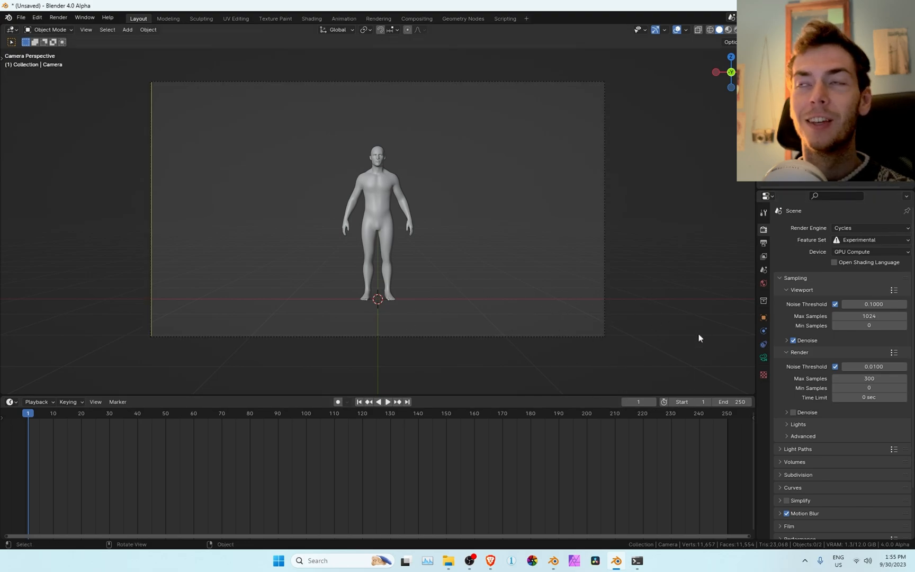
{"action": "mouse_move", "coordinate": [375, 193]}
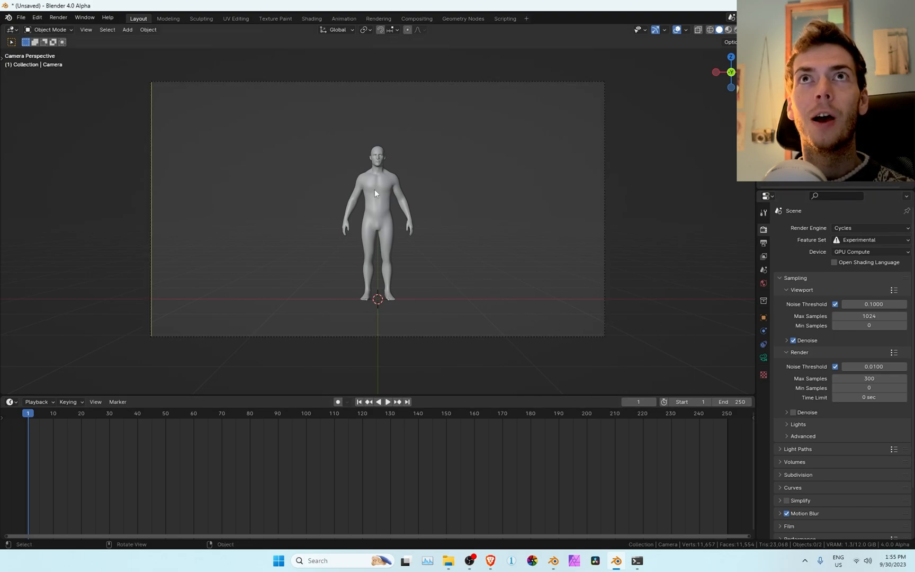
Step: Delete the existing DejaVuSans.woff2 from Blender 4.0's fonts folder in File Explorer
{"action": "left_click", "coordinate": [376, 193]}
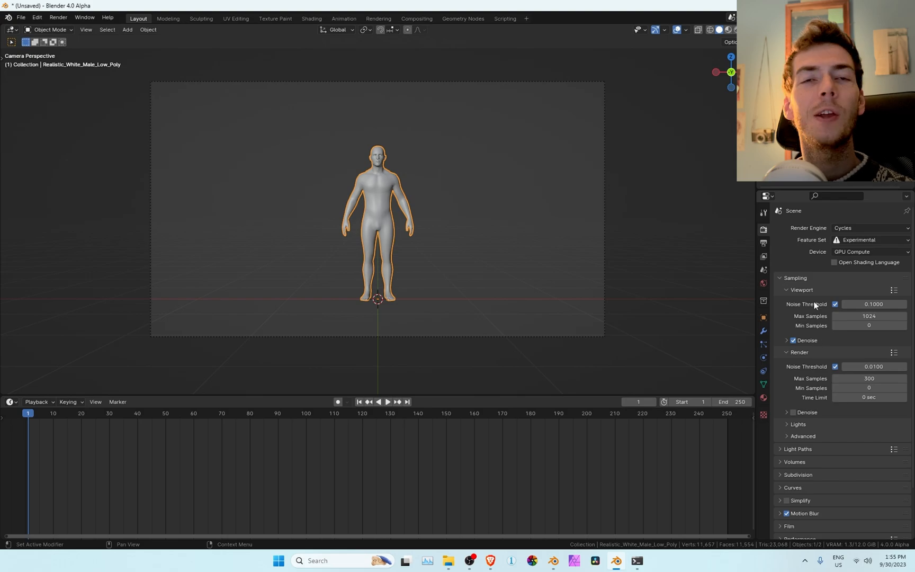
{"action": "mouse_move", "coordinate": [809, 332]}
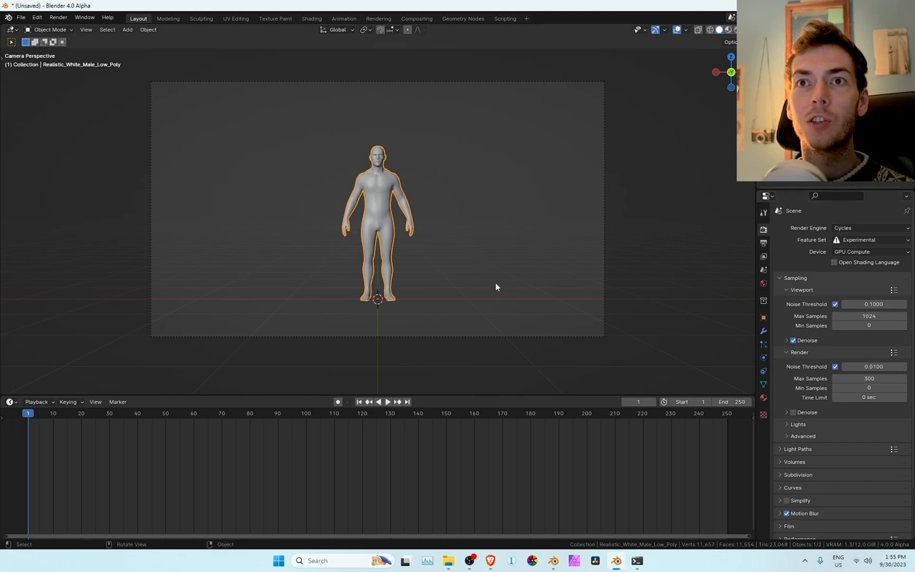
{"action": "left_click", "coordinate": [447, 560]}
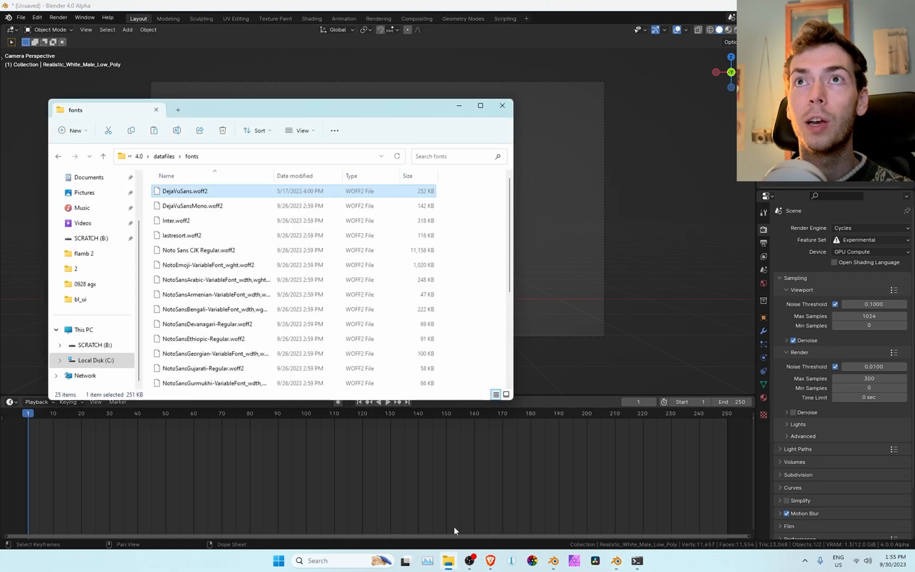
{"action": "mouse_move", "coordinate": [182, 193]}
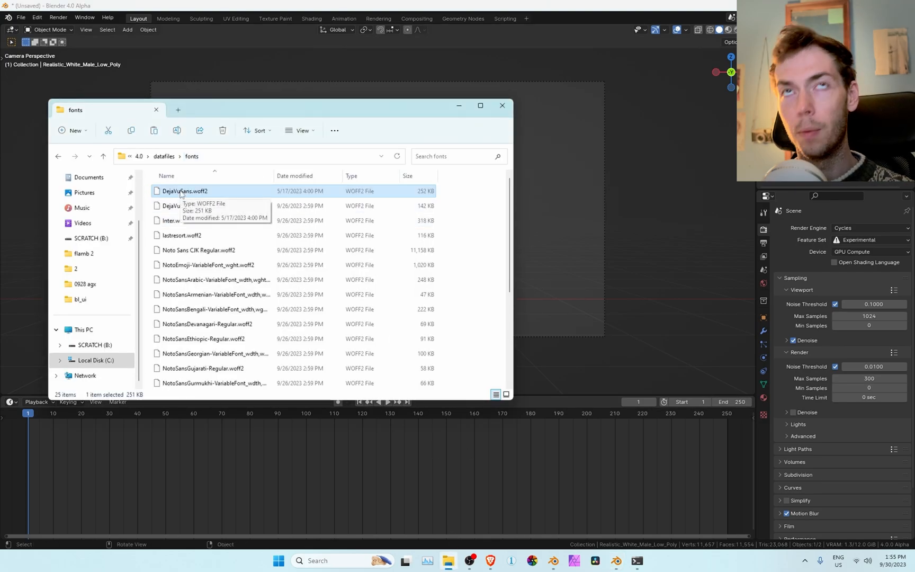
{"action": "key", "text": "Delete"}
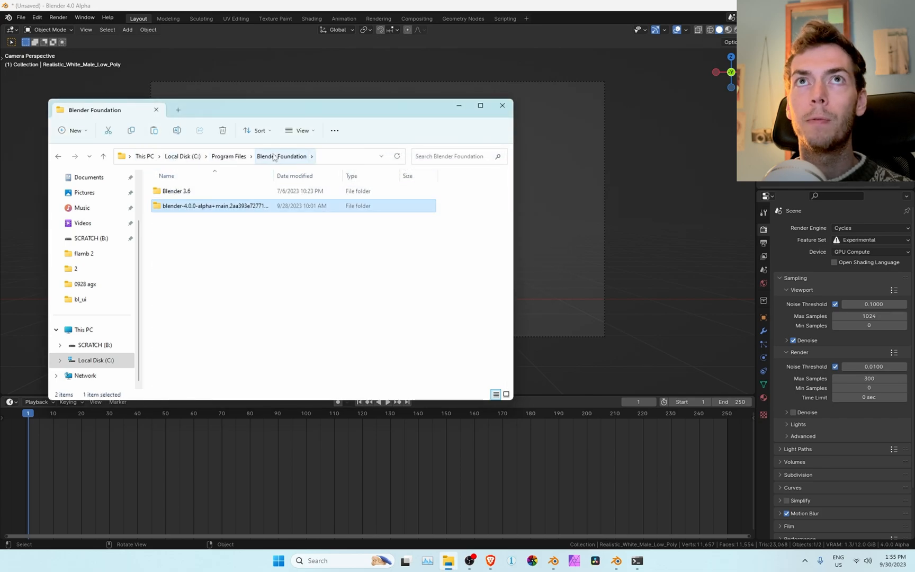
{"action": "mouse_move", "coordinate": [218, 291]}
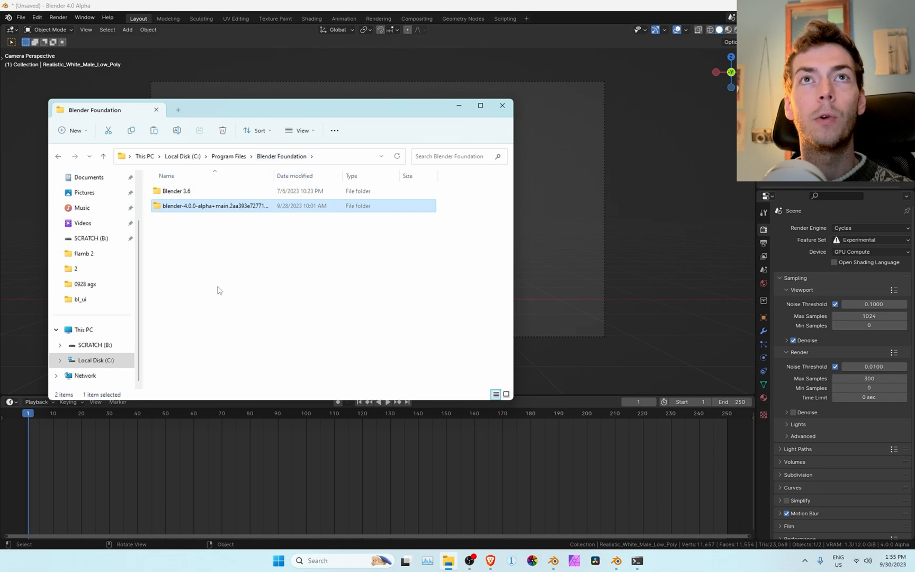
Step: Copy DejaVuSans.woff2 from Blender 3.6 > 3.6 > datafiles > fonts
{"action": "left_click", "coordinate": [176, 191]}
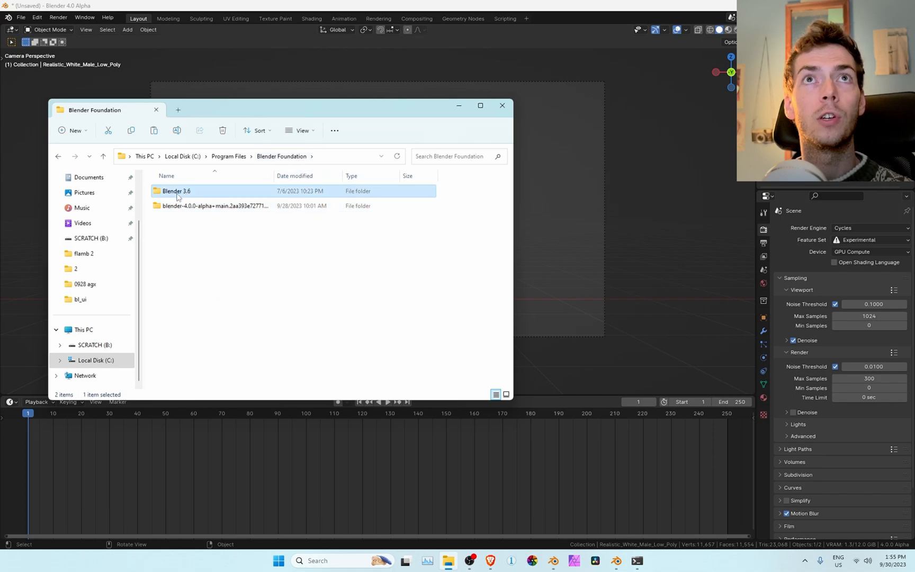
{"action": "double_click", "coordinate": [176, 191]}
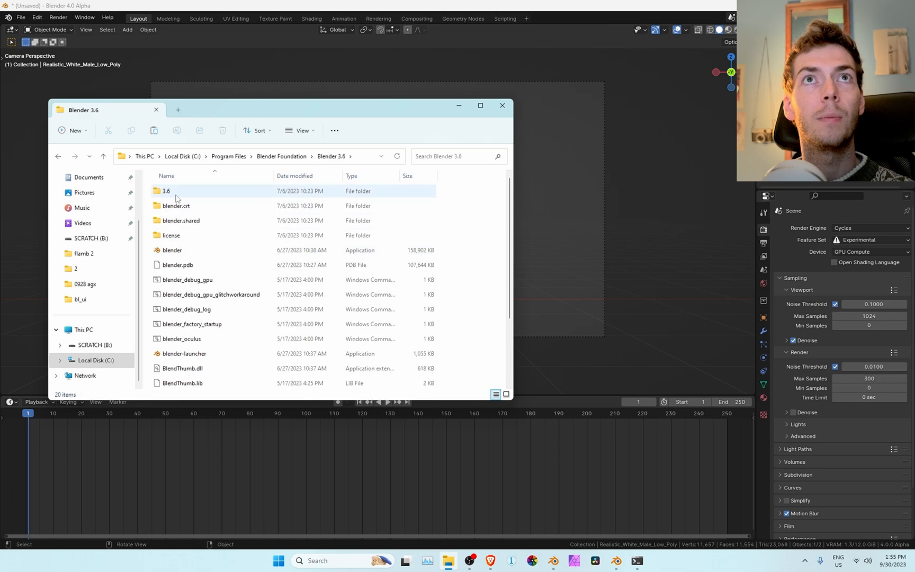
{"action": "double_click", "coordinate": [166, 191]}
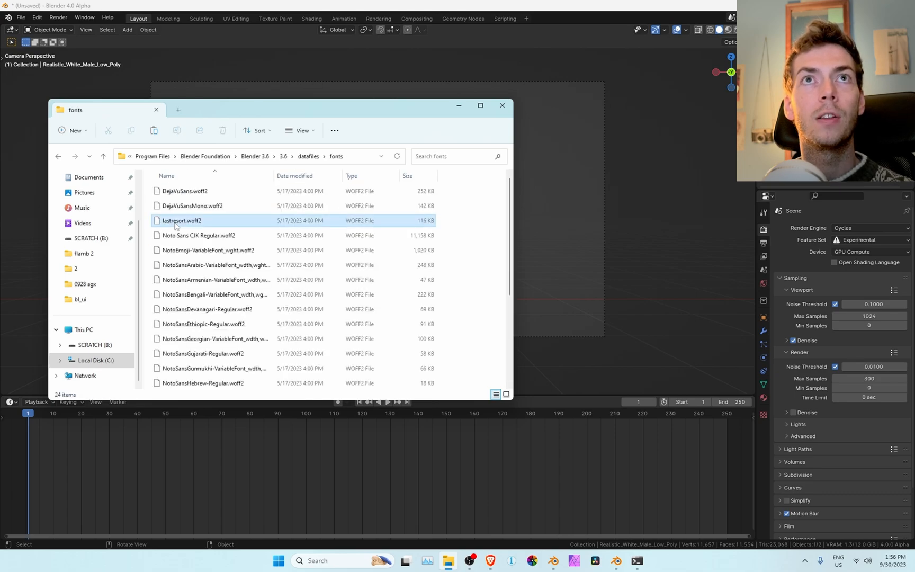
{"action": "left_click", "coordinate": [184, 190]}
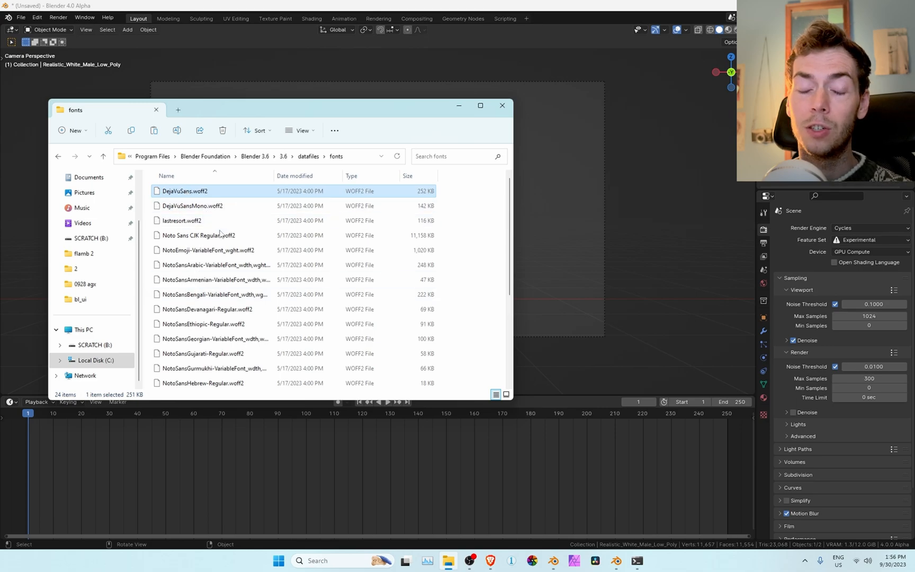
{"action": "mouse_move", "coordinate": [208, 176]}
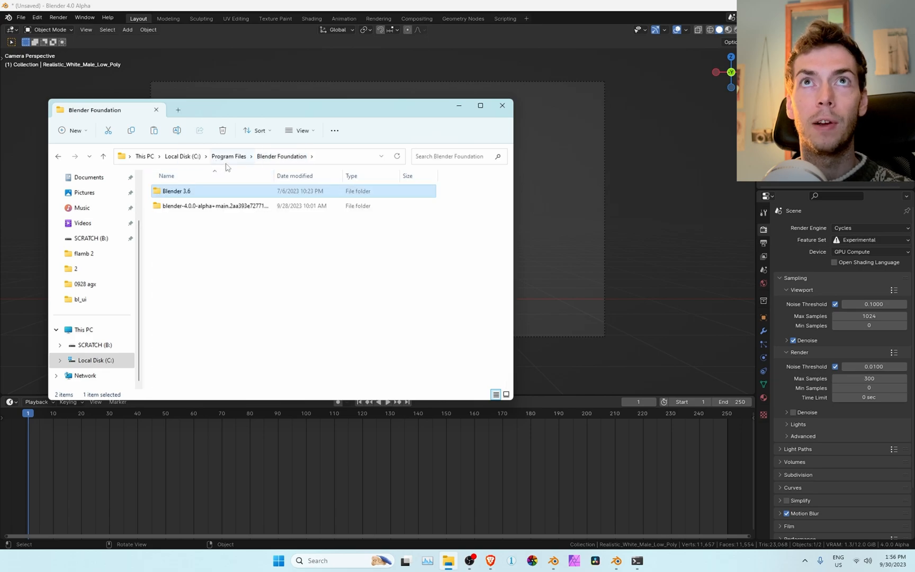
Step: Paste the font into blender-4.0 > 4.0 > datafiles > fonts, continuing past the permission prompt
{"action": "left_click", "coordinate": [215, 205]}
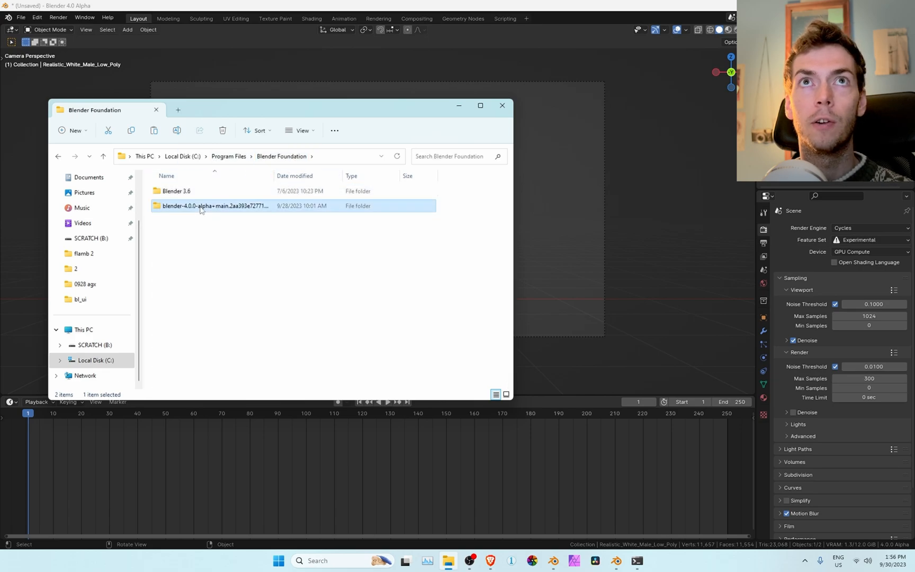
{"action": "double_click", "coordinate": [214, 206]}
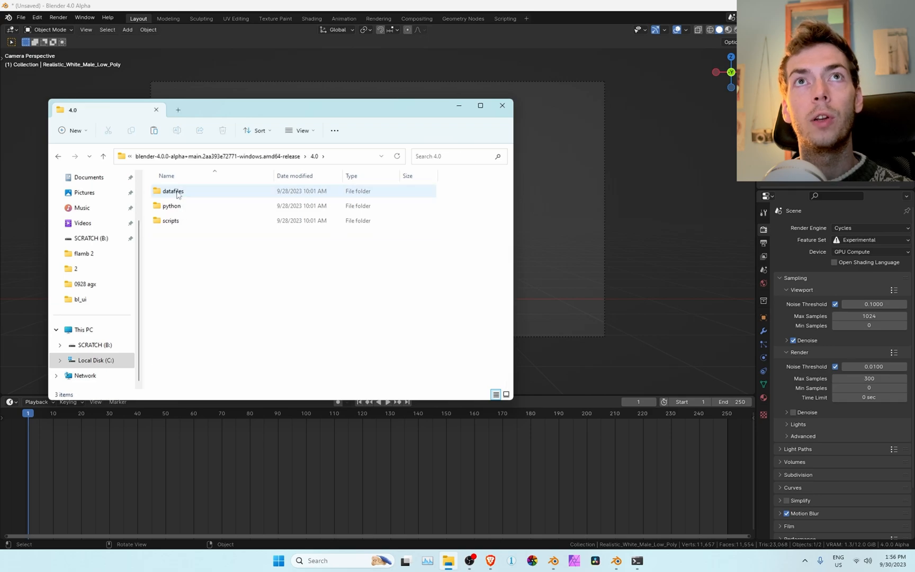
{"action": "double_click", "coordinate": [173, 191]}
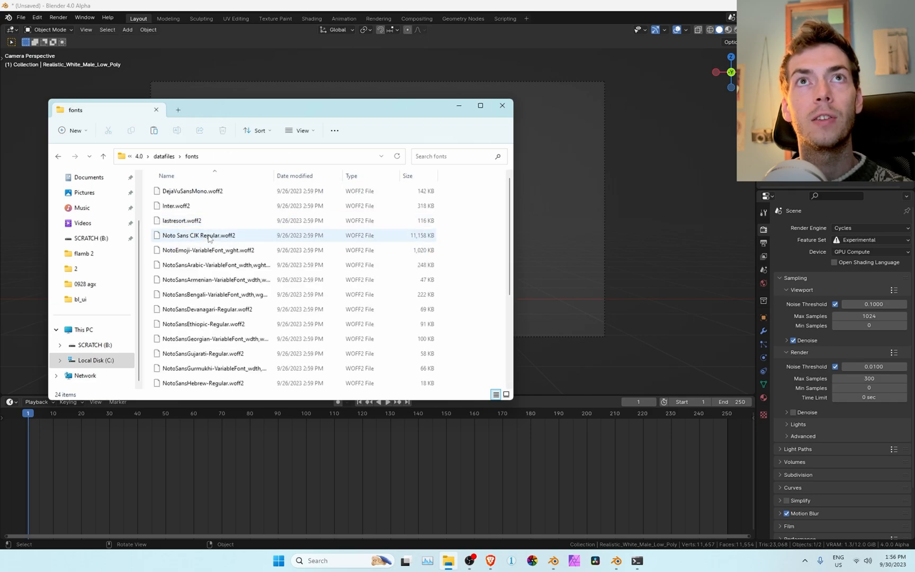
{"action": "left_click", "coordinate": [193, 191]}
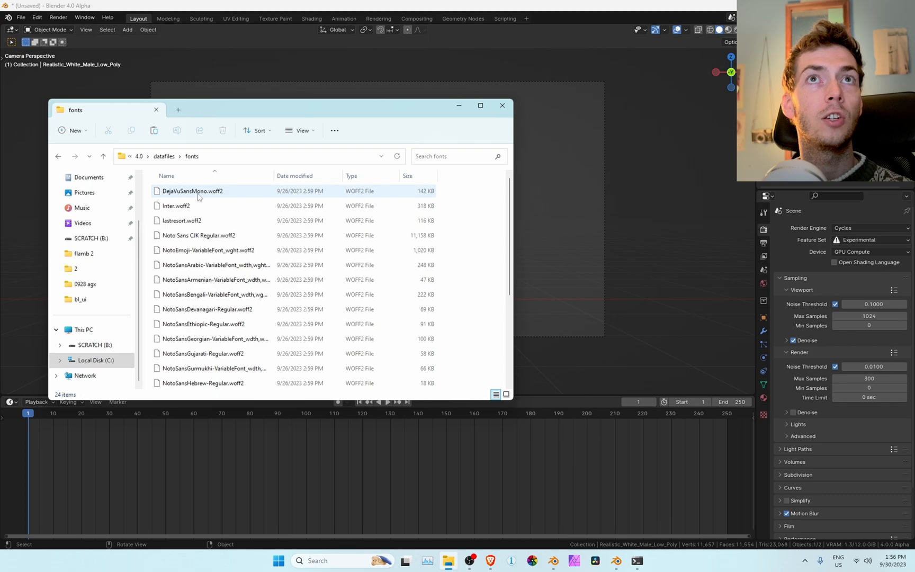
{"action": "left_click", "coordinate": [198, 235]}
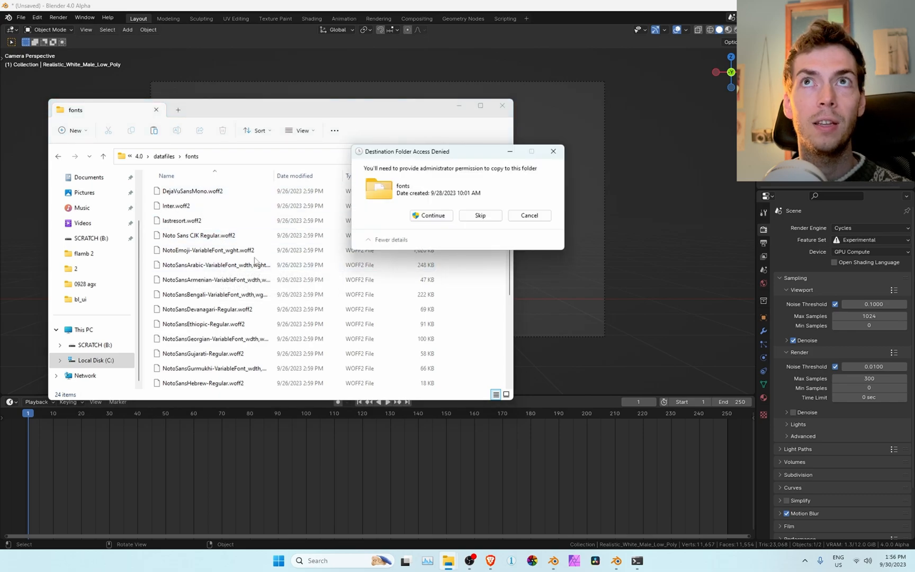
{"action": "left_click", "coordinate": [431, 215]}
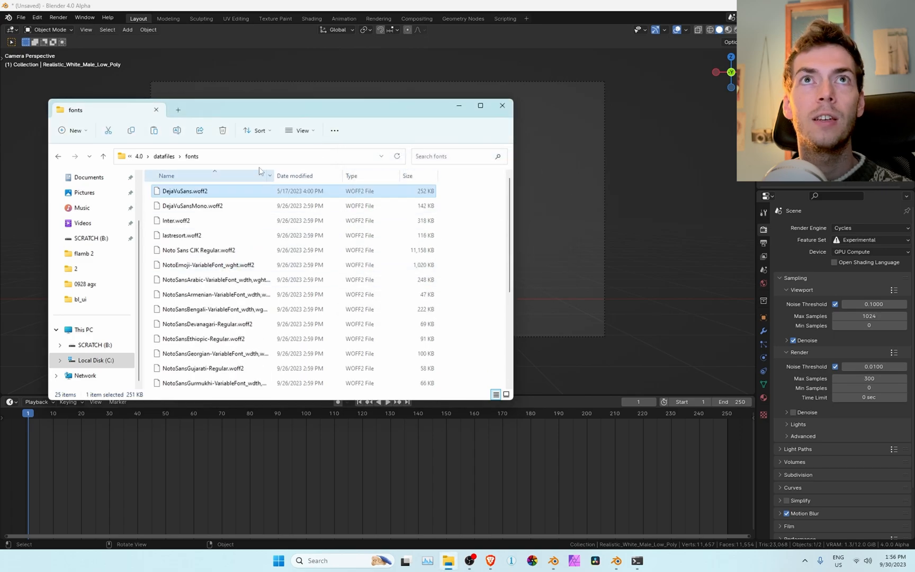
Step: Bring up Blender's Preferences window from the Edit menu
{"action": "left_click", "coordinate": [502, 106]}
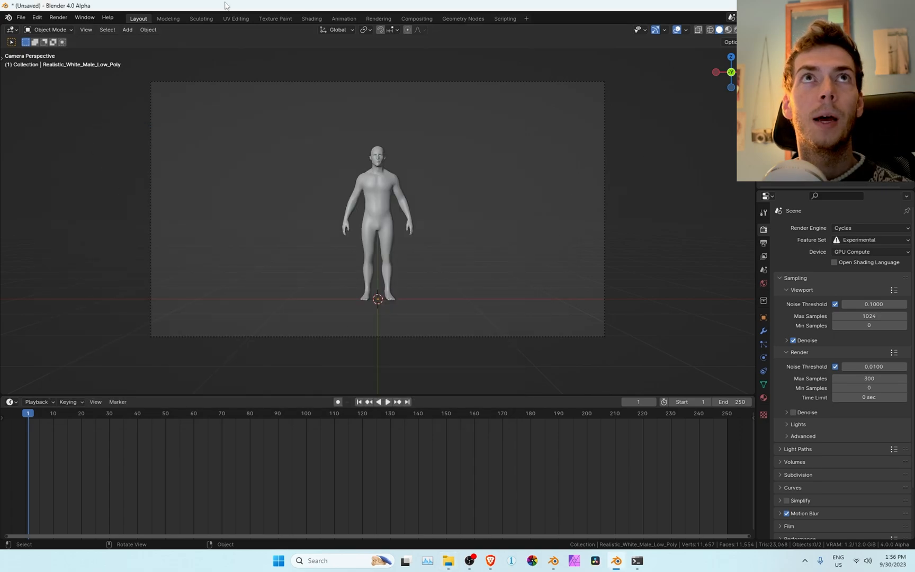
{"action": "left_click", "coordinate": [36, 17]}
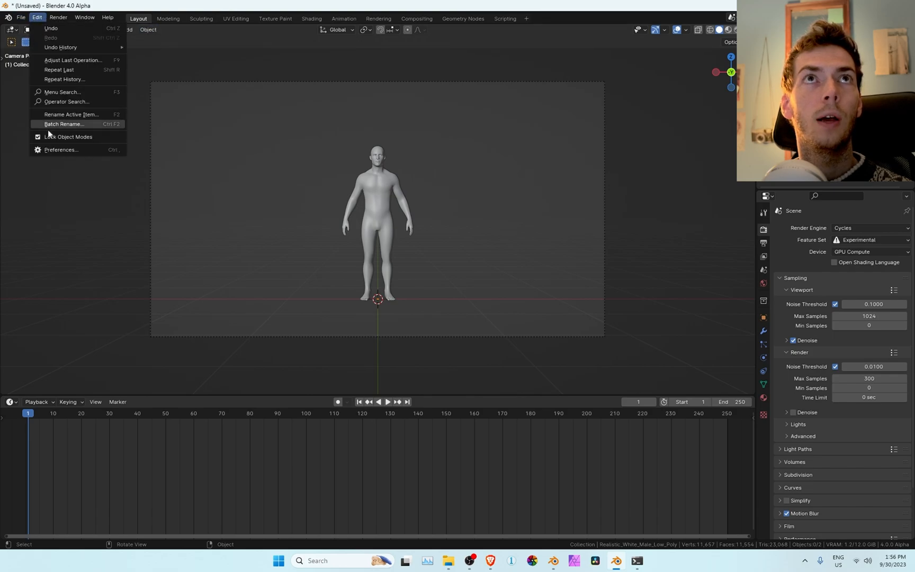
{"action": "left_click", "coordinate": [60, 150]}
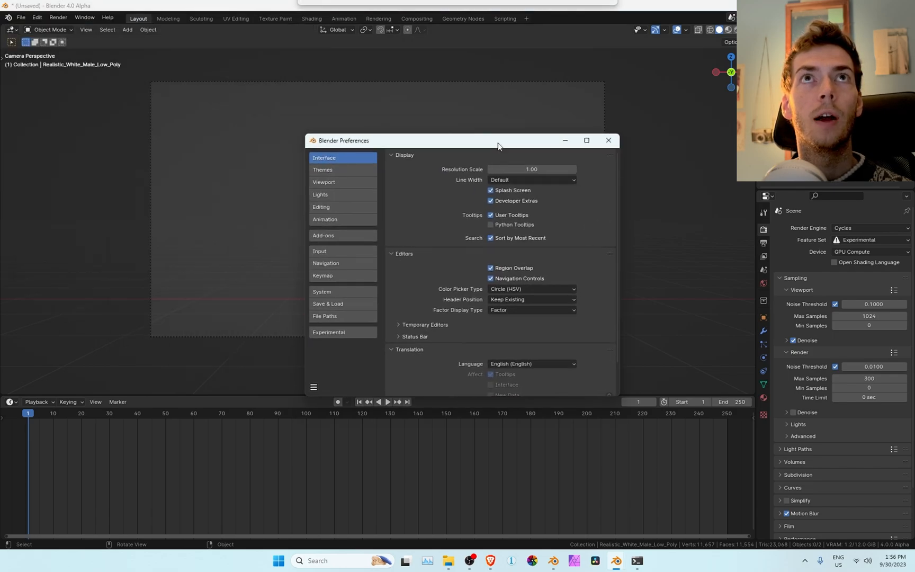
{"action": "left_click", "coordinate": [37, 17]}
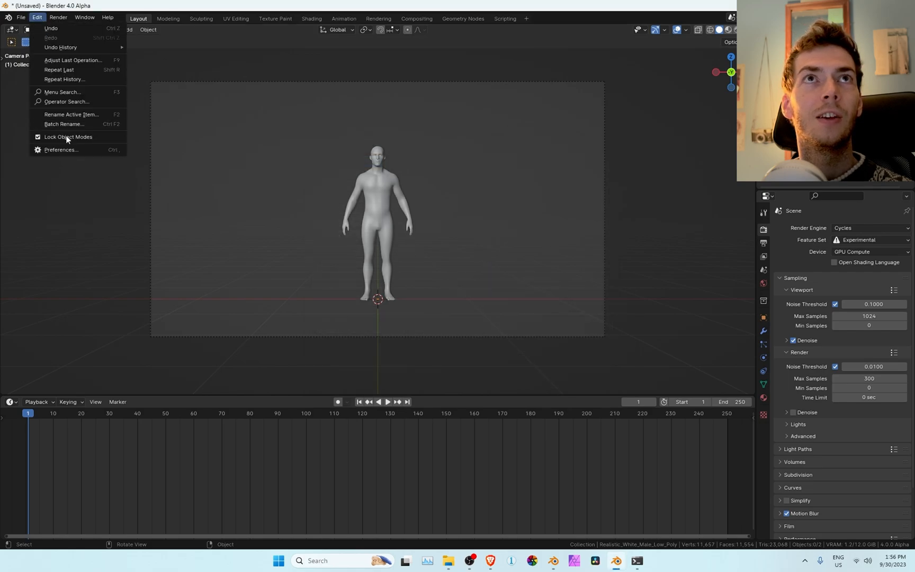
{"action": "left_click", "coordinate": [266, 262]}
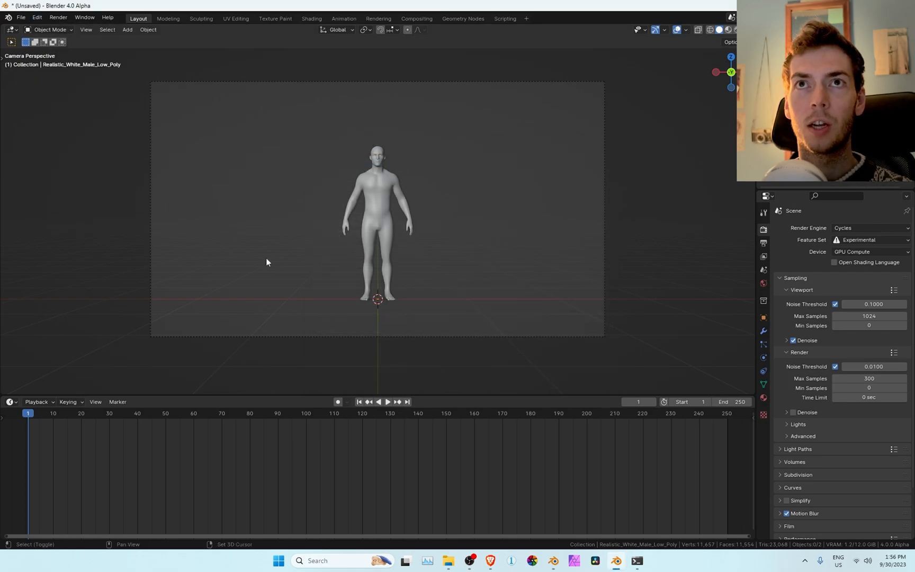
{"action": "left_click", "coordinate": [36, 17]}
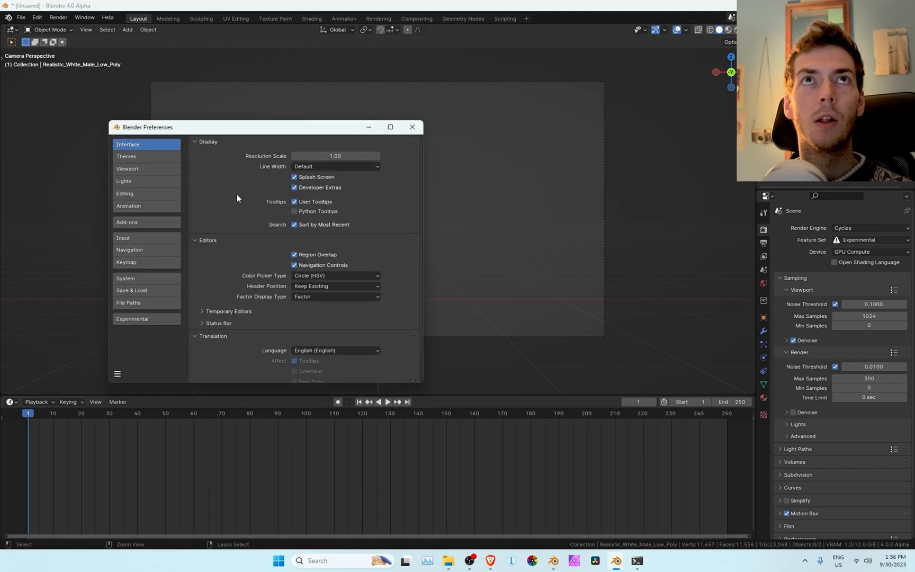
Step: Reach the Text Rendering > Interface Font setting in the Interface section
{"action": "scroll", "scroll_direction": "down", "scroll_amount": 3}
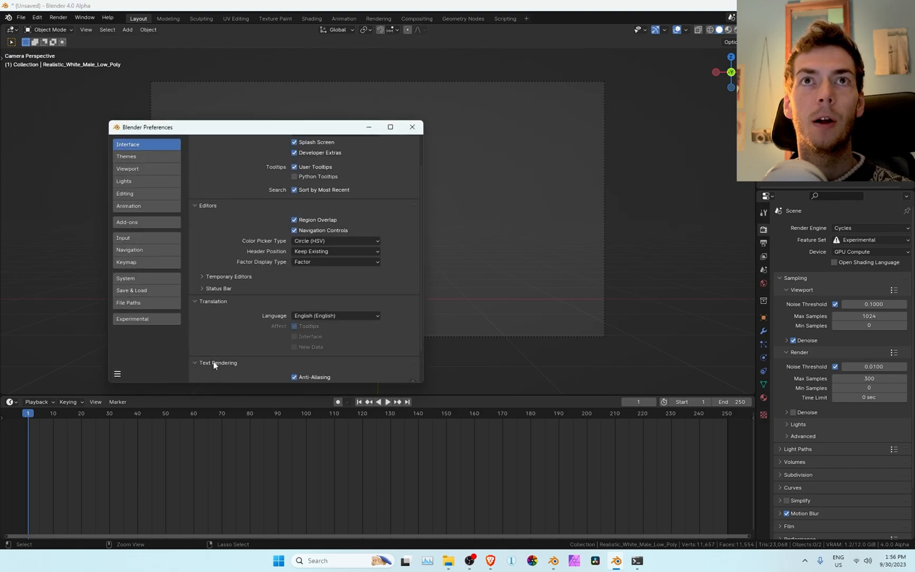
{"action": "scroll", "scroll_direction": "down", "scroll_amount": 3}
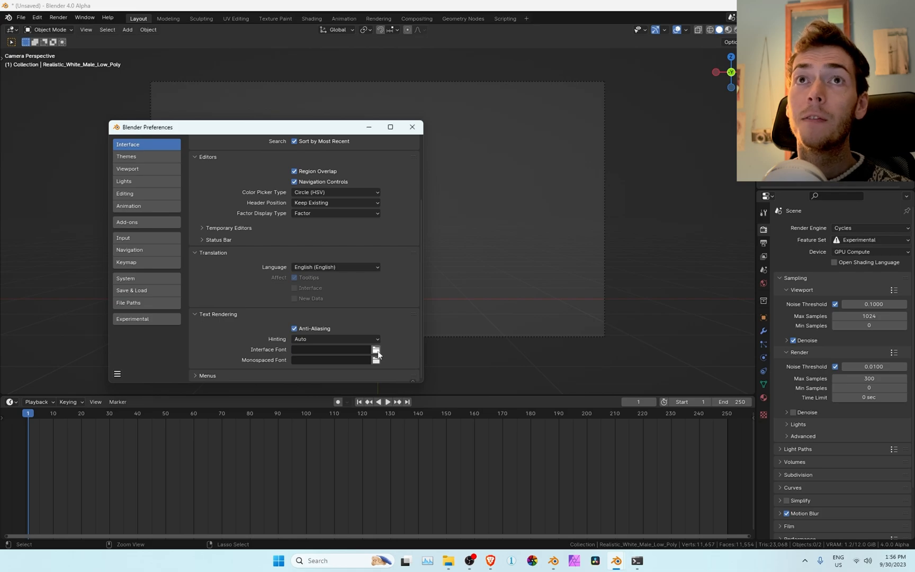
Step: Set Interface Font to DejaVuSans.woff2 from C:\Program Files\Blender Foundation\...\4.0\datafiles\fonts
{"action": "left_click", "coordinate": [376, 350]}
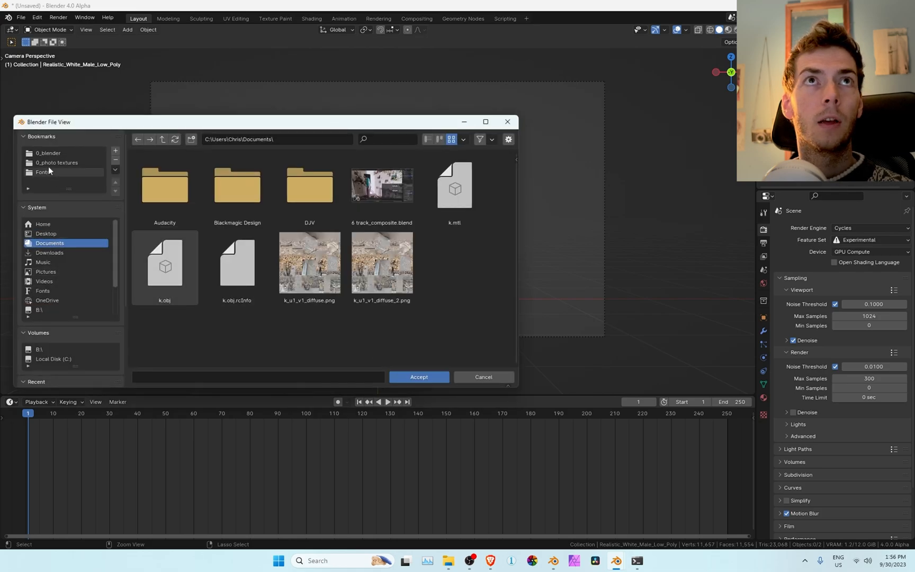
{"action": "left_click", "coordinate": [53, 358]}
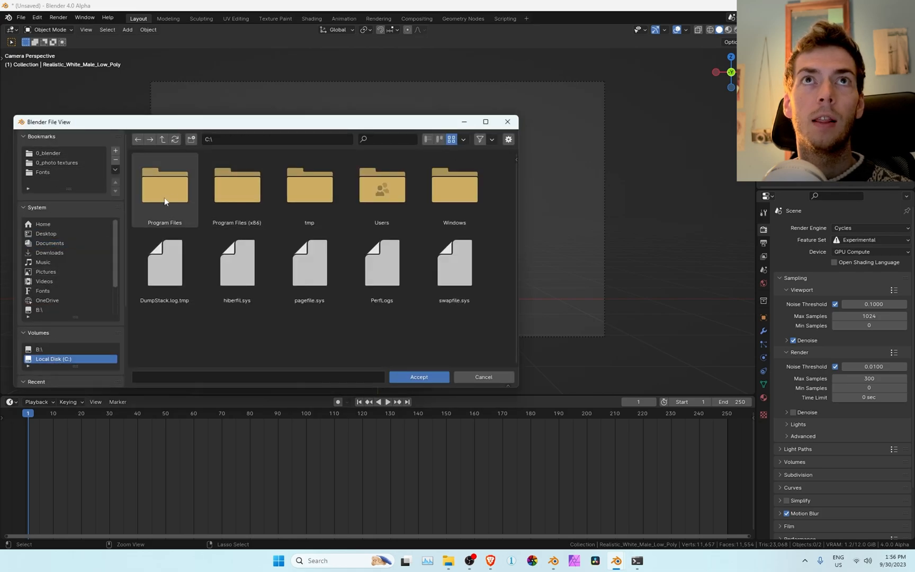
{"action": "double_click", "coordinate": [164, 185]}
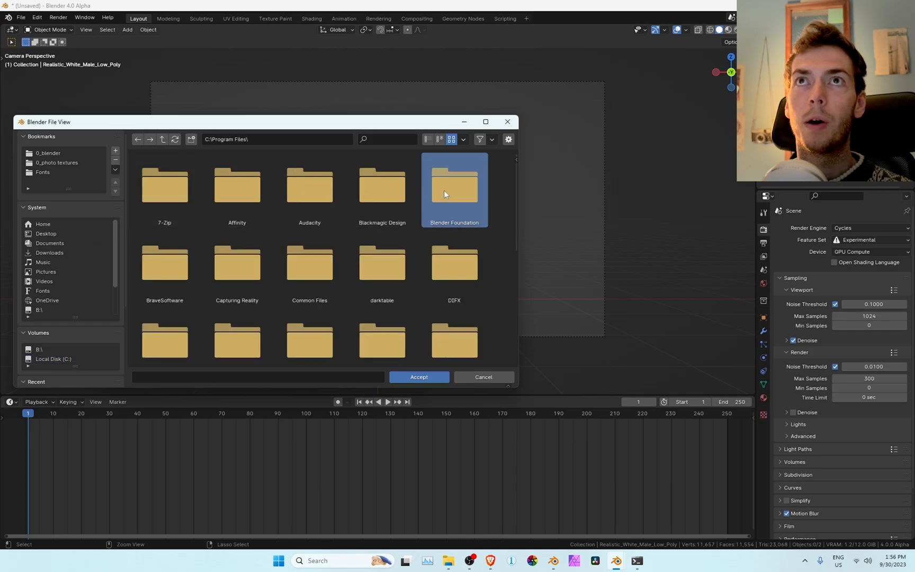
{"action": "double_click", "coordinate": [455, 186]}
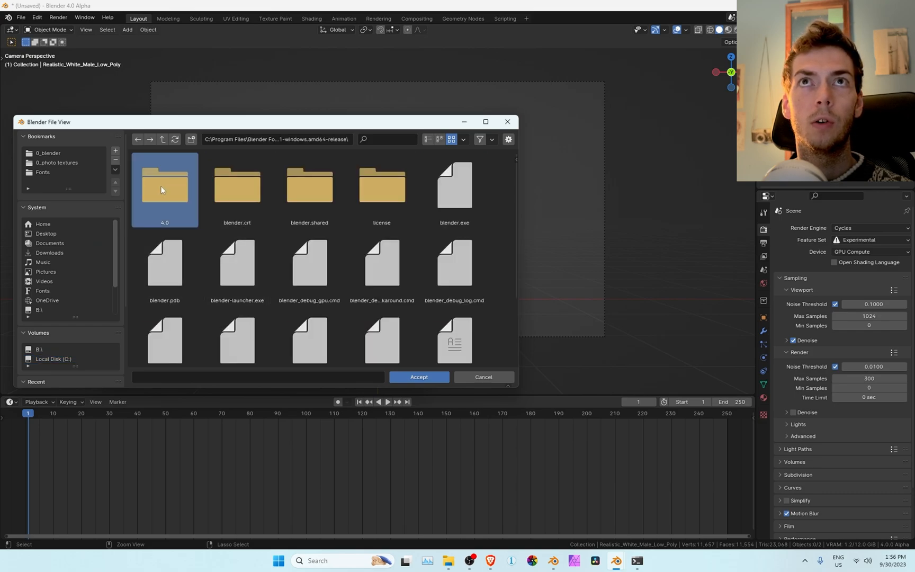
{"action": "double_click", "coordinate": [164, 186]}
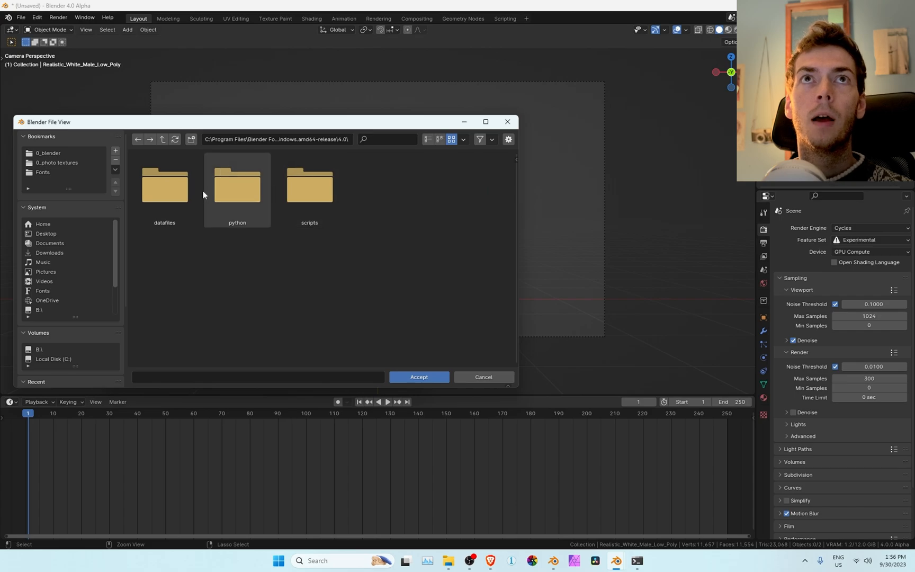
{"action": "double_click", "coordinate": [164, 185]}
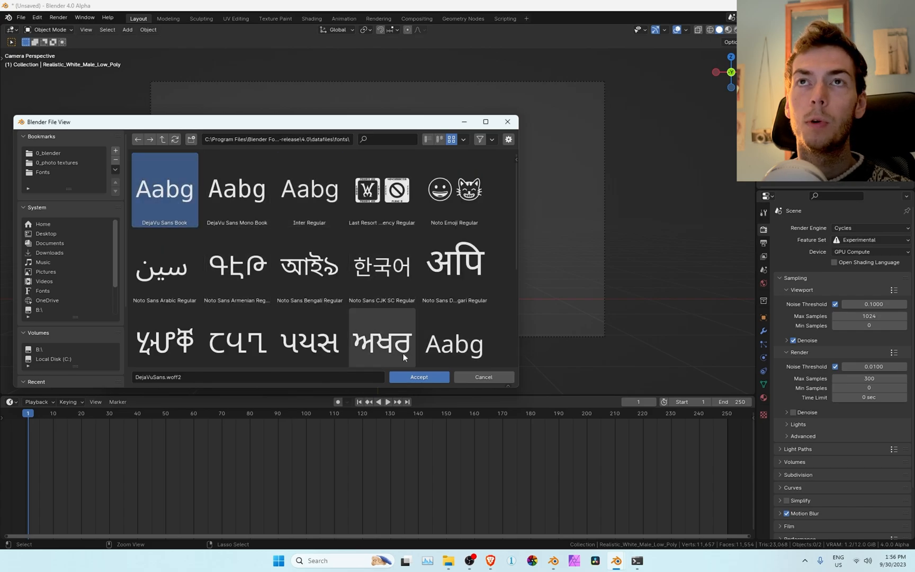
{"action": "left_click", "coordinate": [419, 376]}
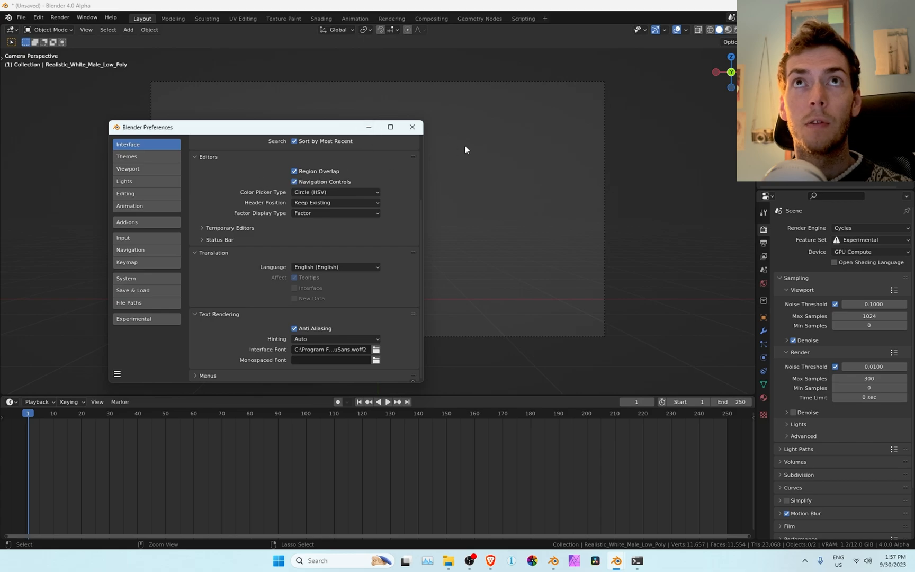
{"action": "mouse_move", "coordinate": [313, 258]}
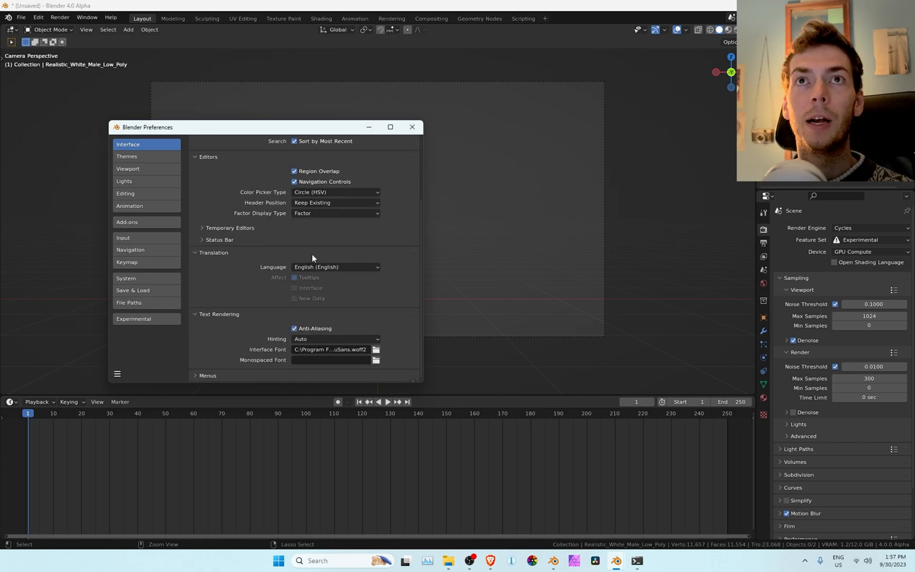
{"action": "mouse_move", "coordinate": [318, 171]}
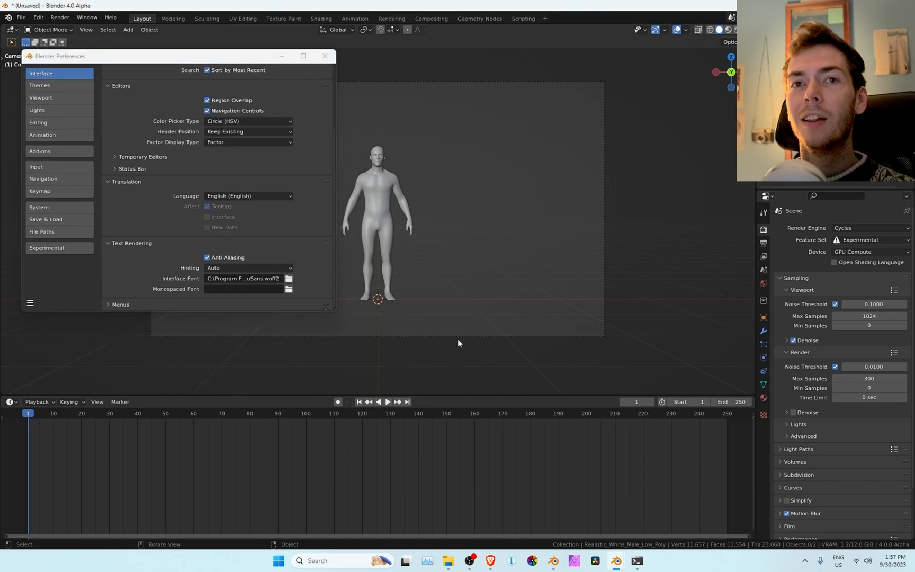
{"action": "mouse_move", "coordinate": [554, 561]}
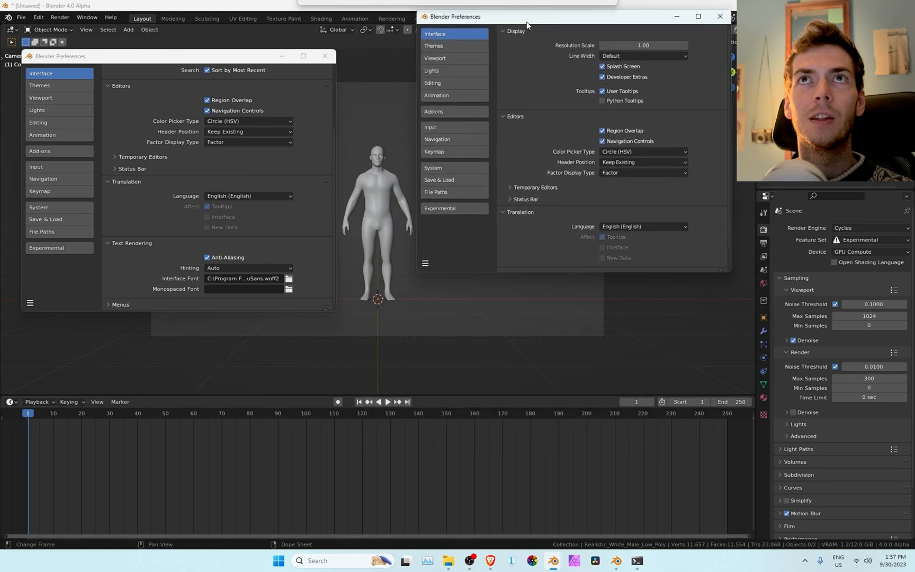
Step: Bring the other Blender instance's Preferences window forward and place it beside the first
{"action": "left_click", "coordinate": [719, 16]}
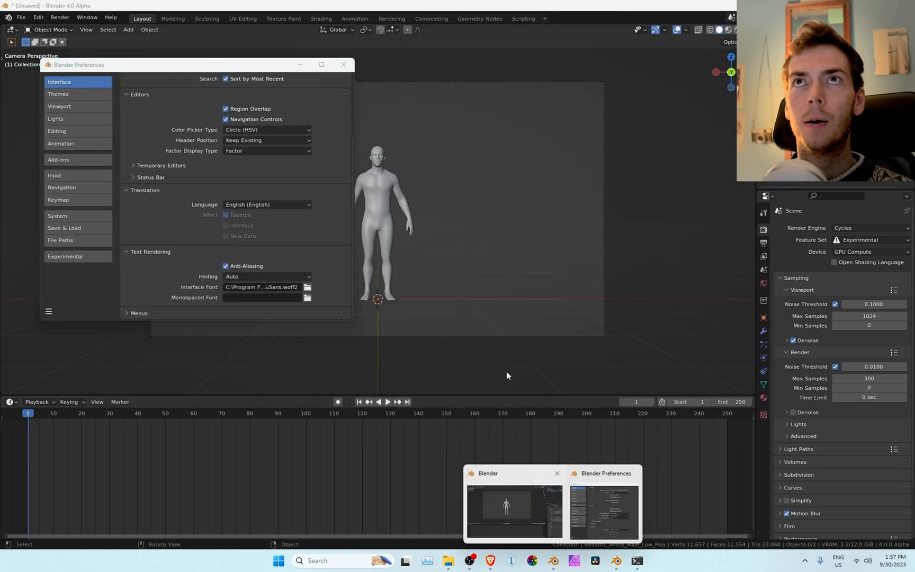
{"action": "left_click", "coordinate": [604, 510]}
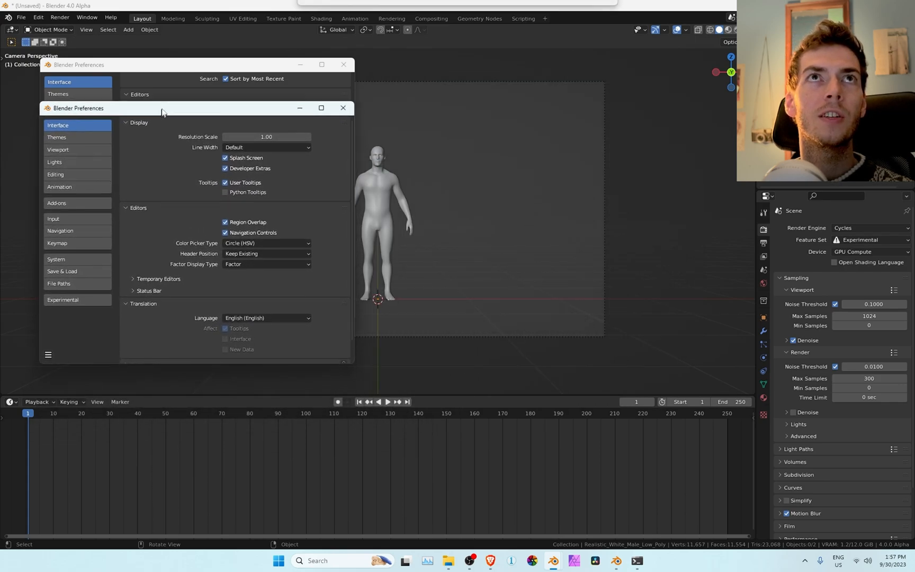
{"action": "left_click_drag", "start_coordinate": [163, 112], "coordinate": [162, 97]}
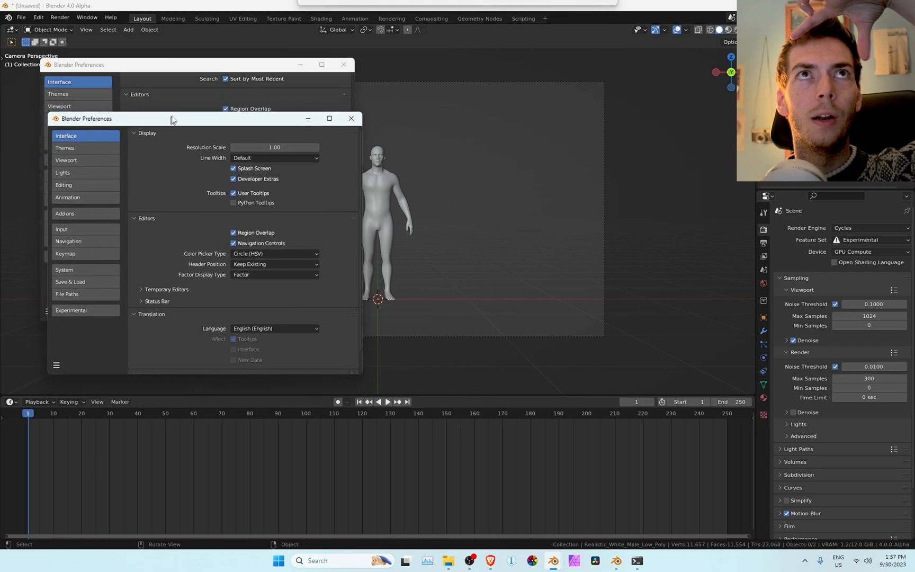
{"action": "left_click_drag", "start_coordinate": [173, 119], "coordinate": [210, 124]}
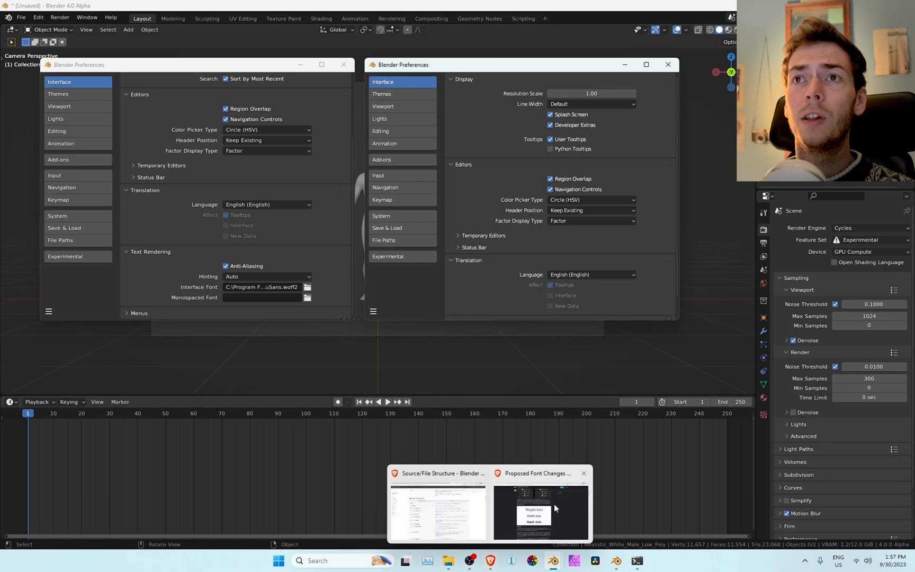
Step: Switch to the 'Proposed Font Changes' forum post and scroll to its variable-font axes image
{"action": "left_click", "coordinate": [539, 511]}
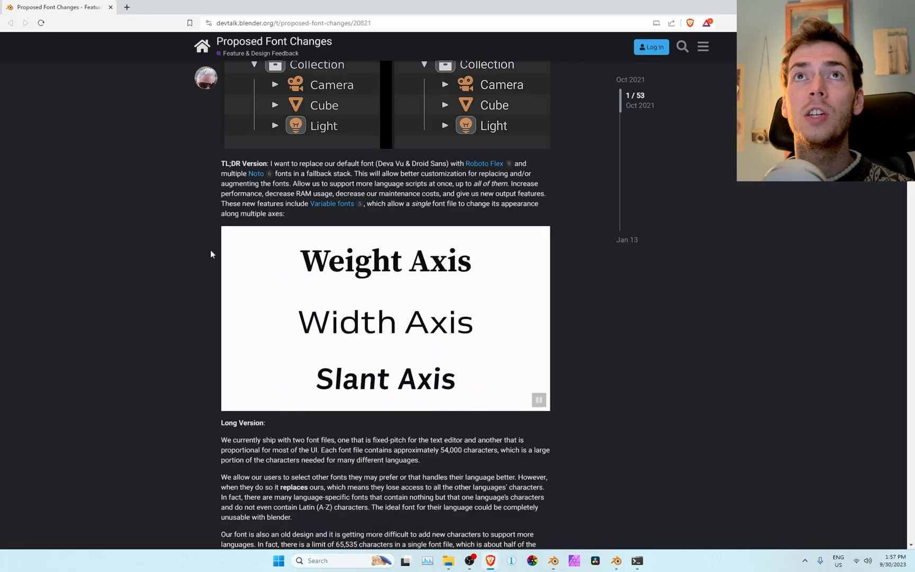
{"action": "scroll", "scroll_direction": "up", "scroll_amount": 3}
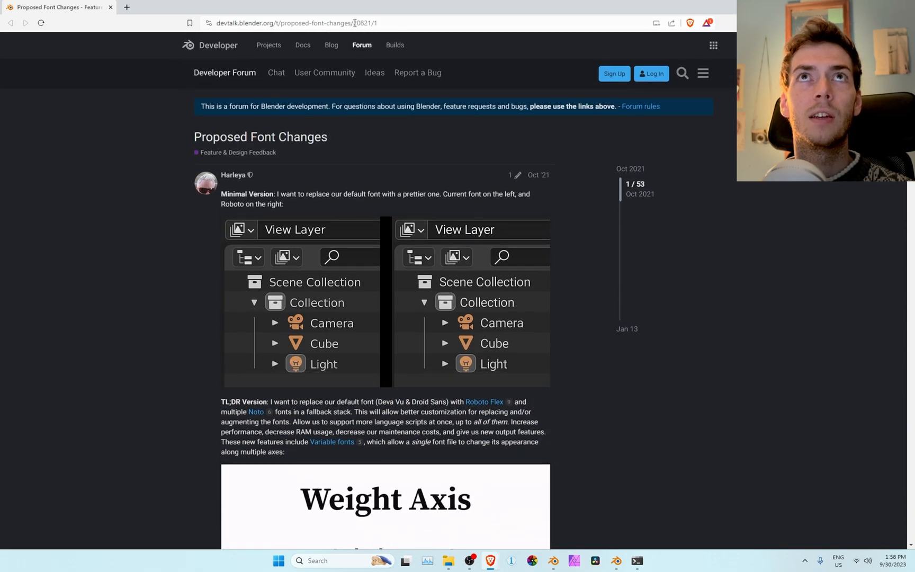
{"action": "scroll", "scroll_direction": "down", "scroll_amount": 3}
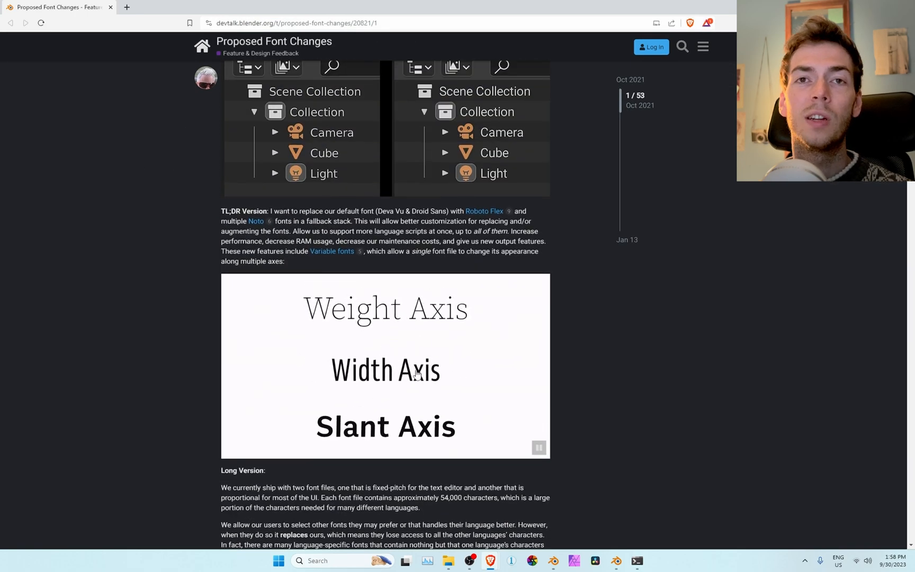
{"action": "mouse_move", "coordinate": [729, 304]}
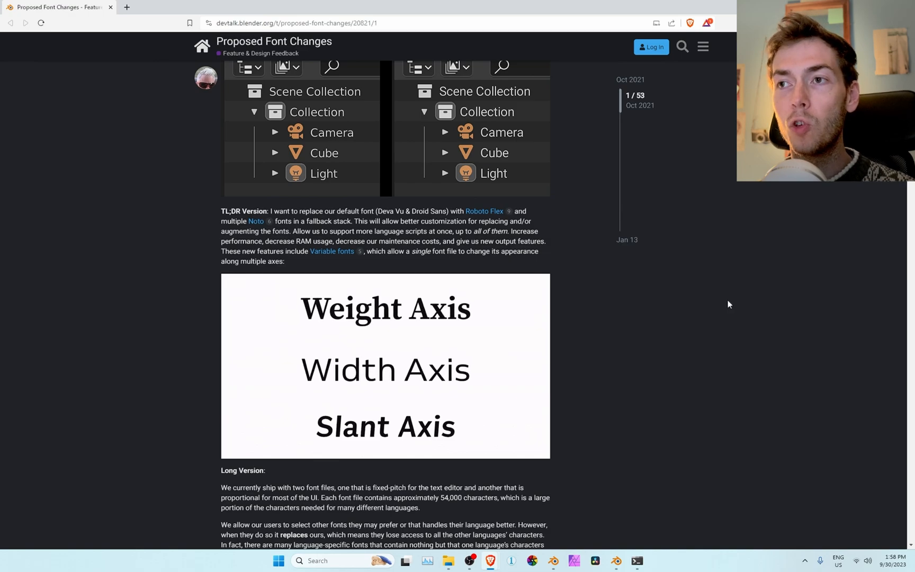
{"action": "mouse_move", "coordinate": [752, 320]}
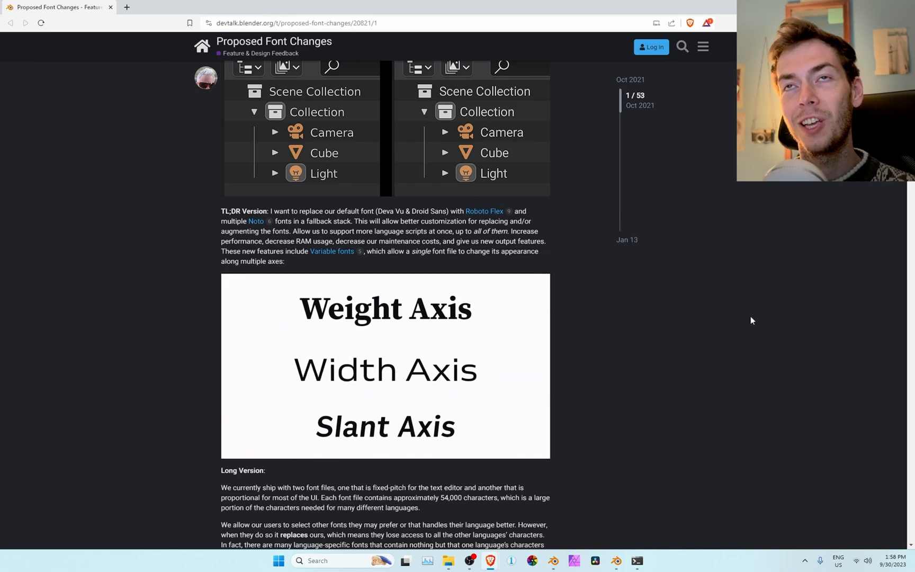